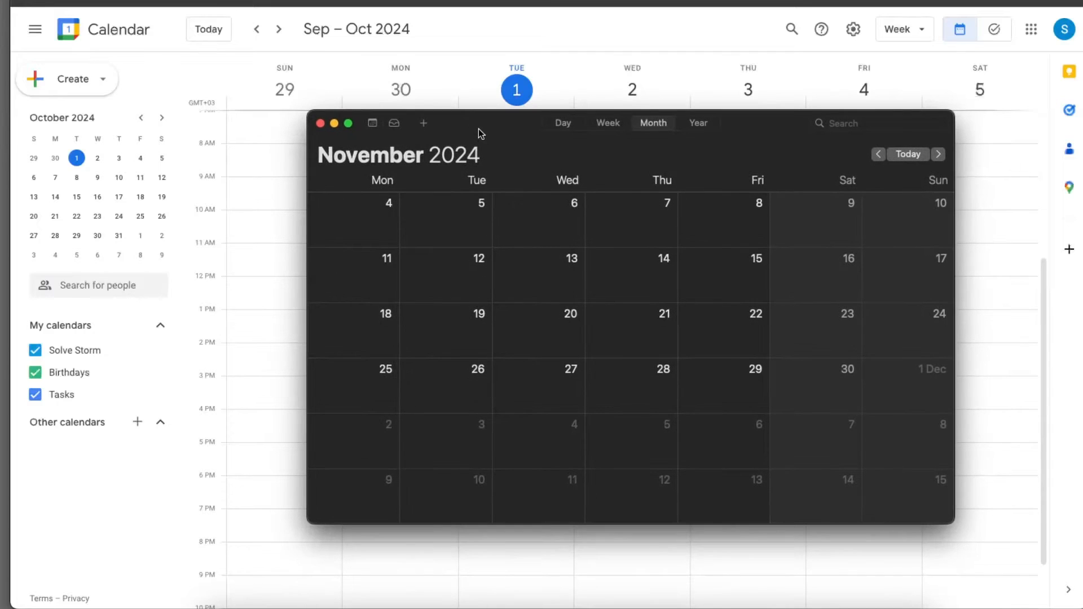
{"action": "mouse_move", "coordinate": [482, 140]}
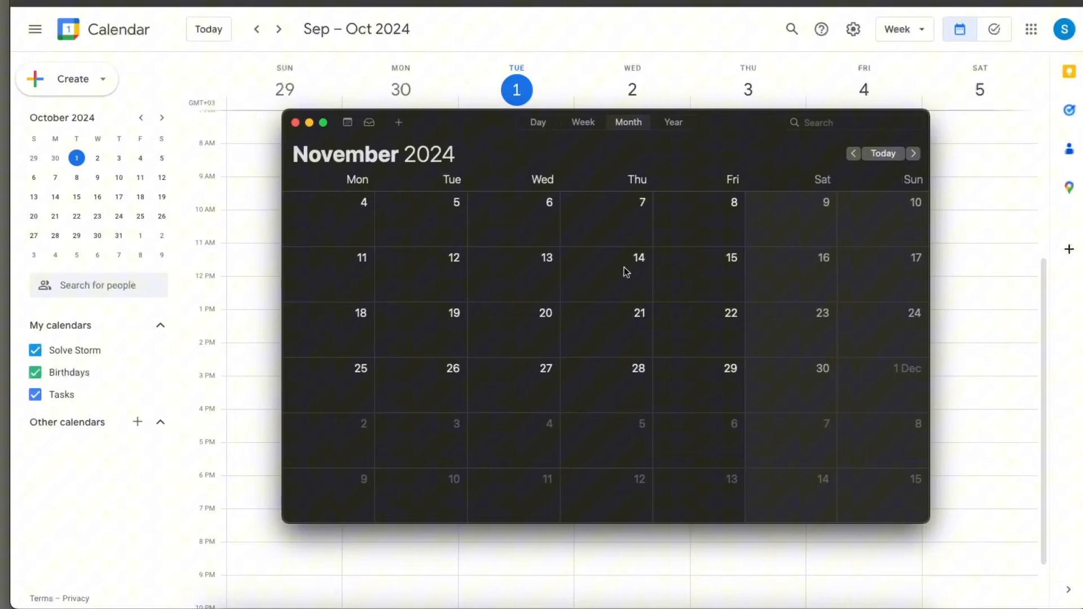
{"action": "mouse_move", "coordinate": [616, 276]}
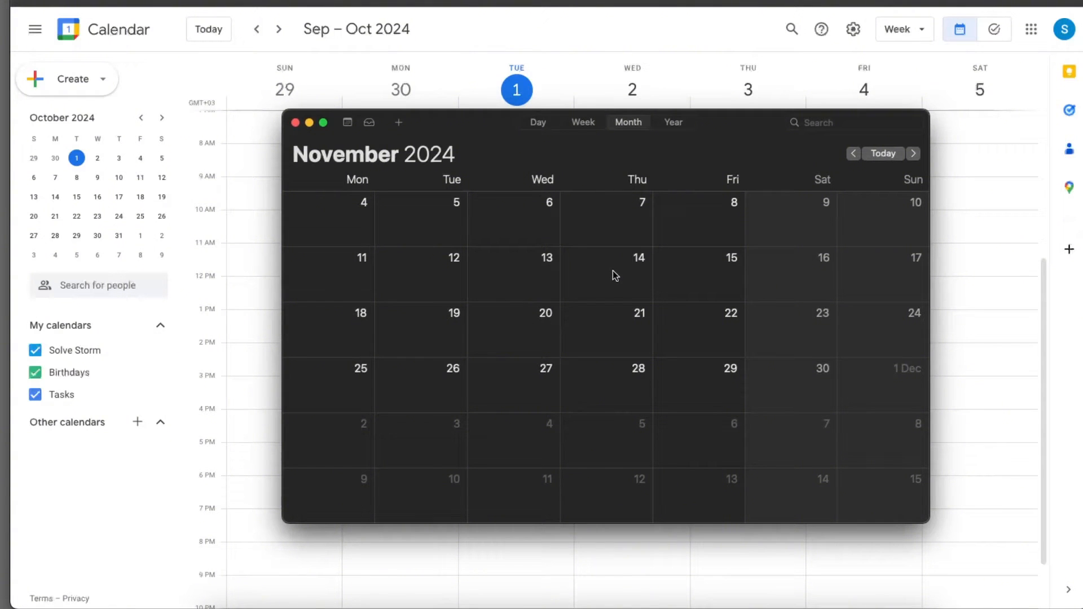
{"action": "mouse_move", "coordinate": [482, 125]}
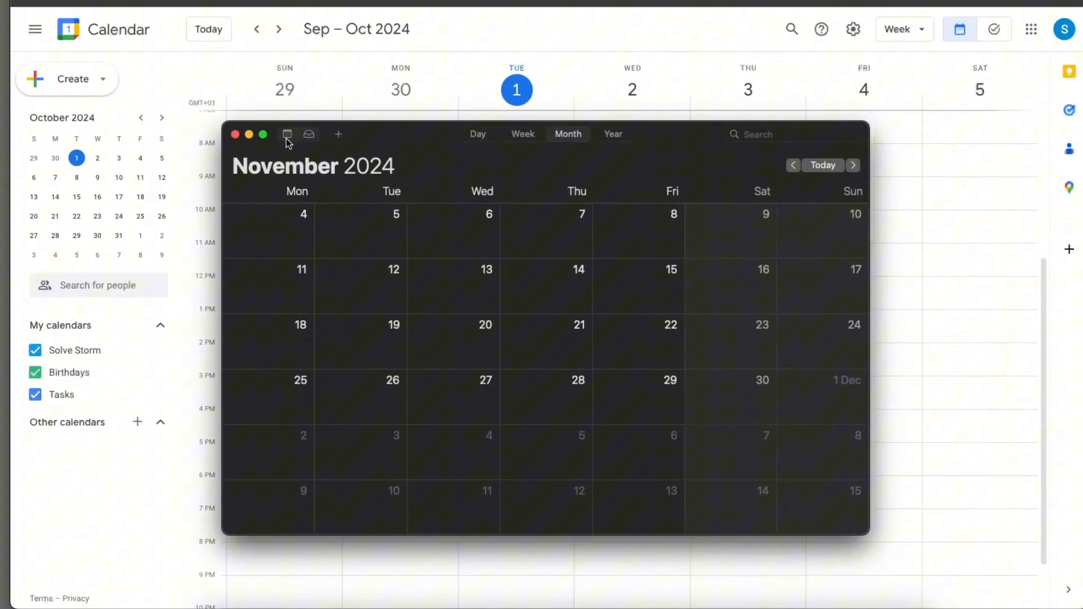
- Show the calendar list and select the iCloud Work calendar
{"action": "left_click", "coordinate": [287, 134]}
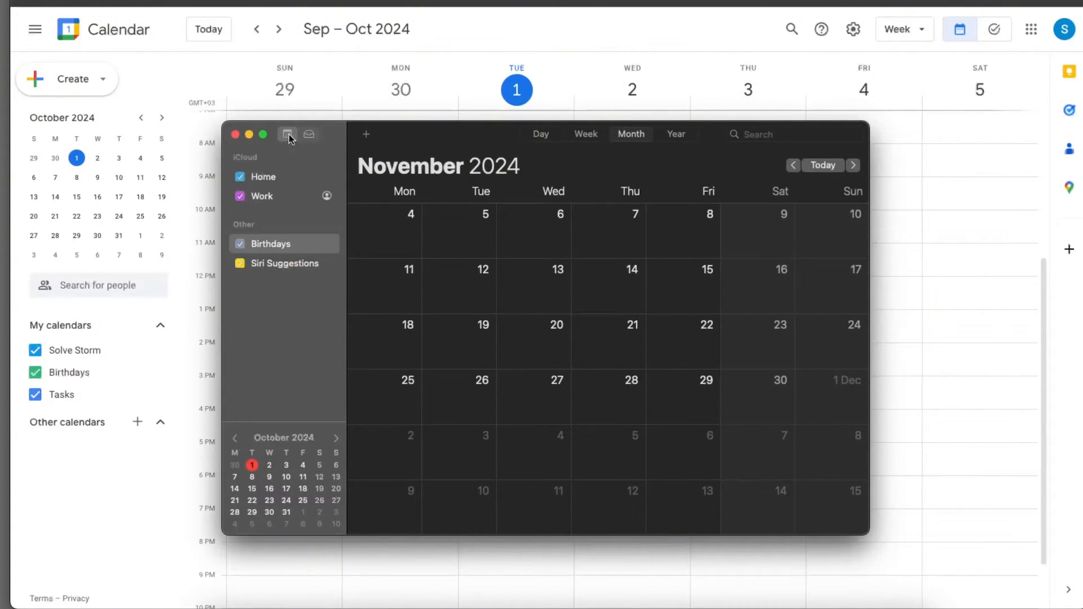
{"action": "mouse_move", "coordinate": [235, 207]}
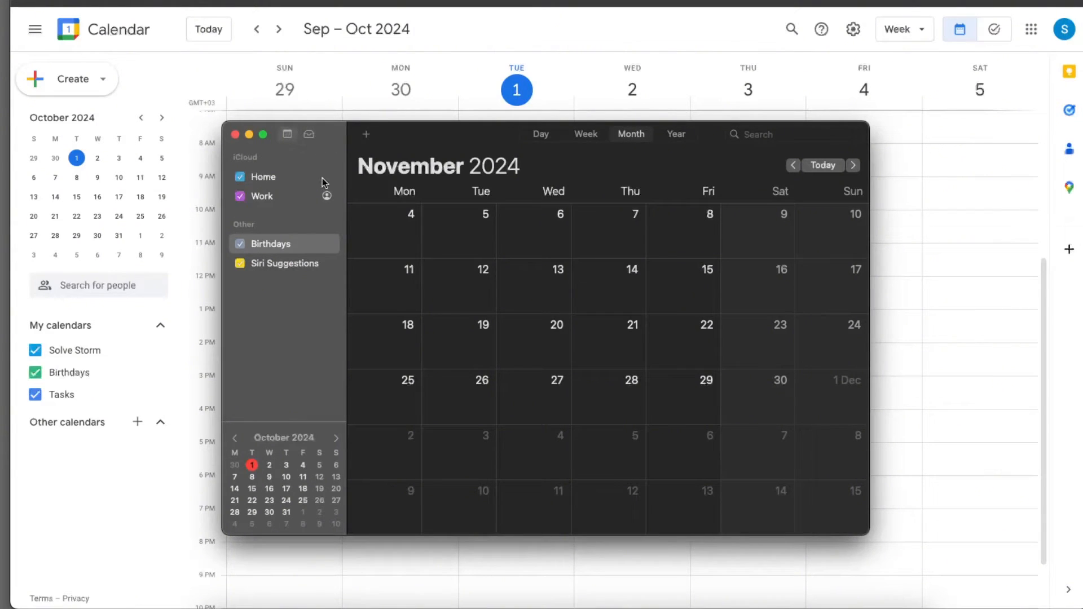
{"action": "left_click", "coordinate": [263, 197]}
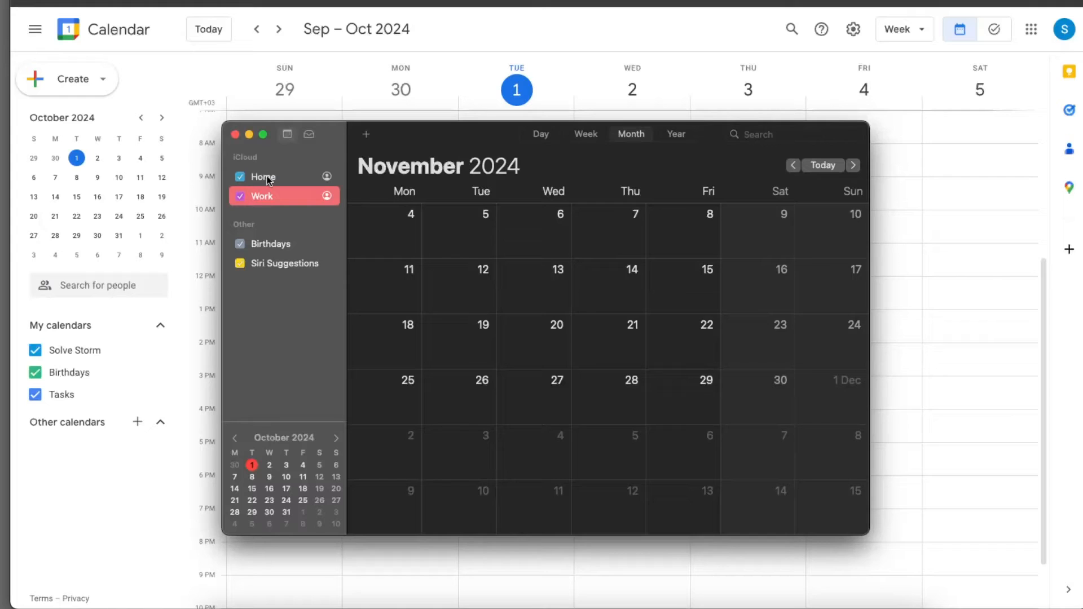
- Share the iCloud Home calendar as a Public Calendar and confirm
{"action": "right_click", "coordinate": [263, 177]}
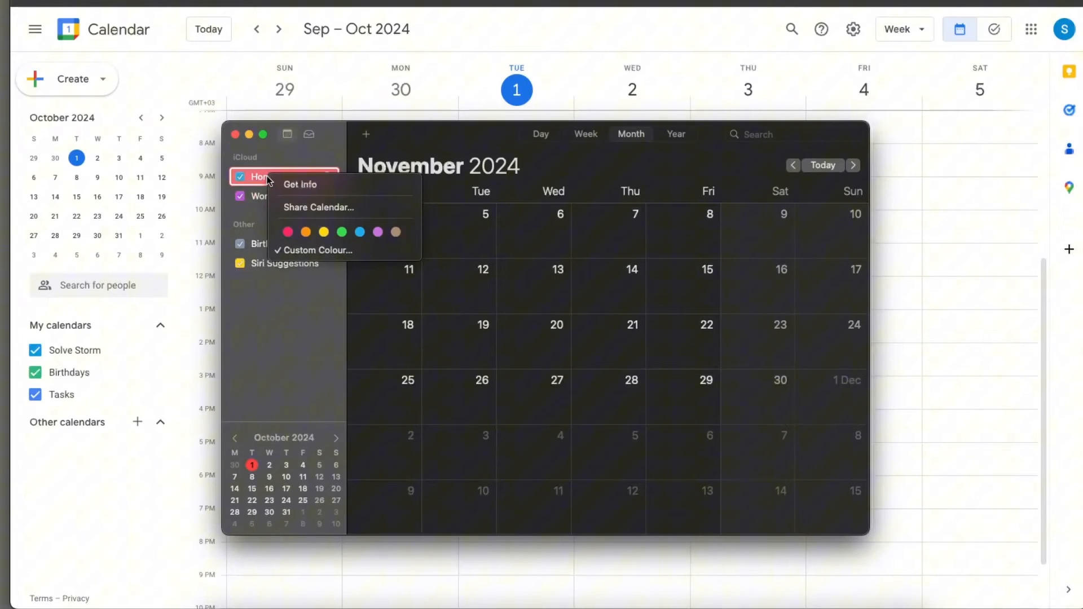
{"action": "mouse_move", "coordinate": [318, 207]}
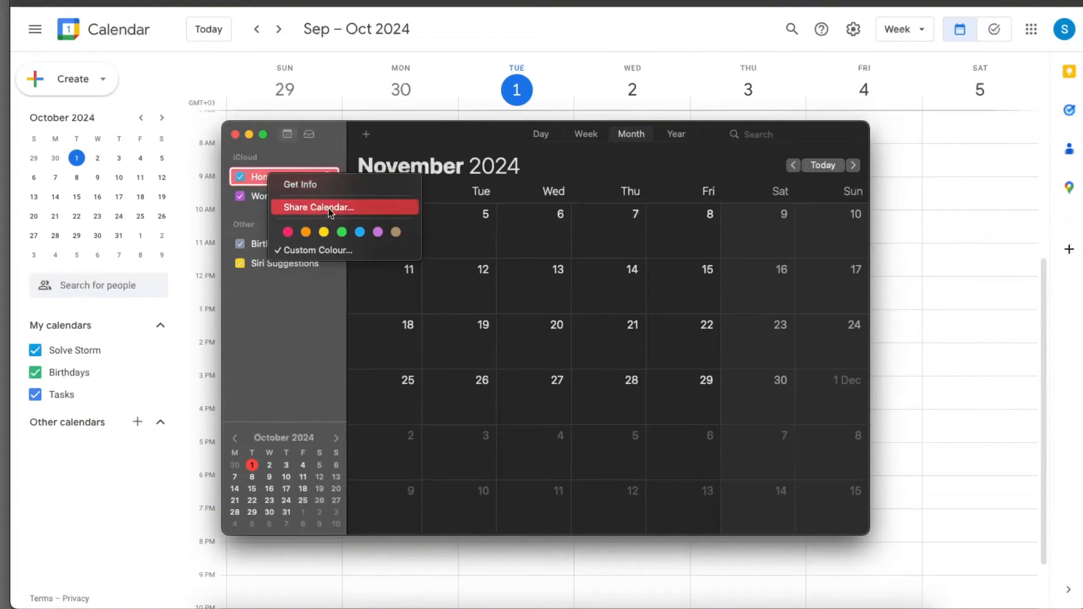
{"action": "left_click", "coordinate": [318, 207]}
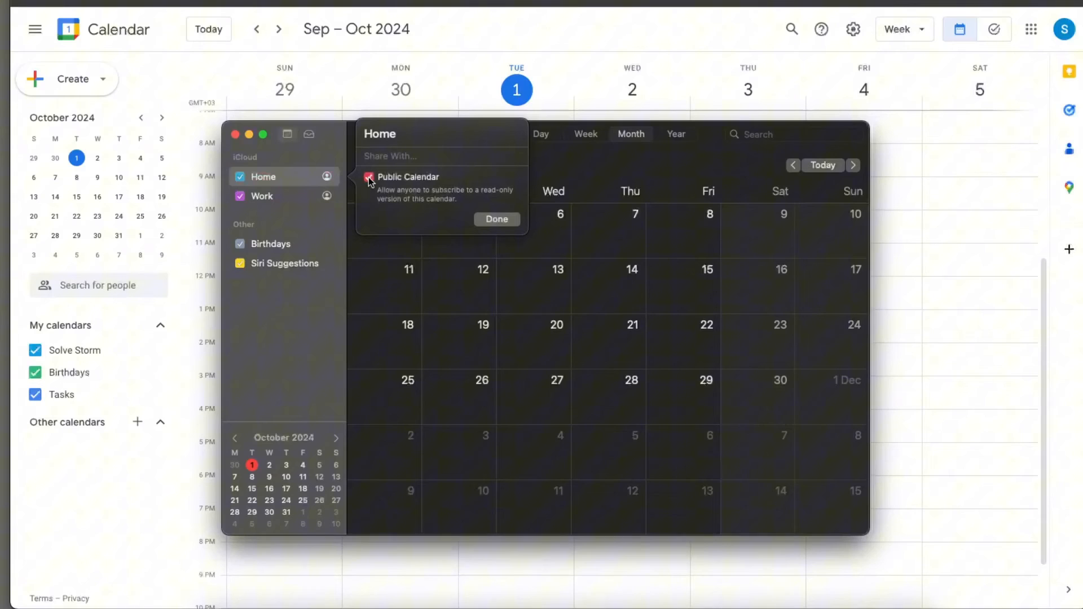
{"action": "left_click", "coordinate": [369, 176]}
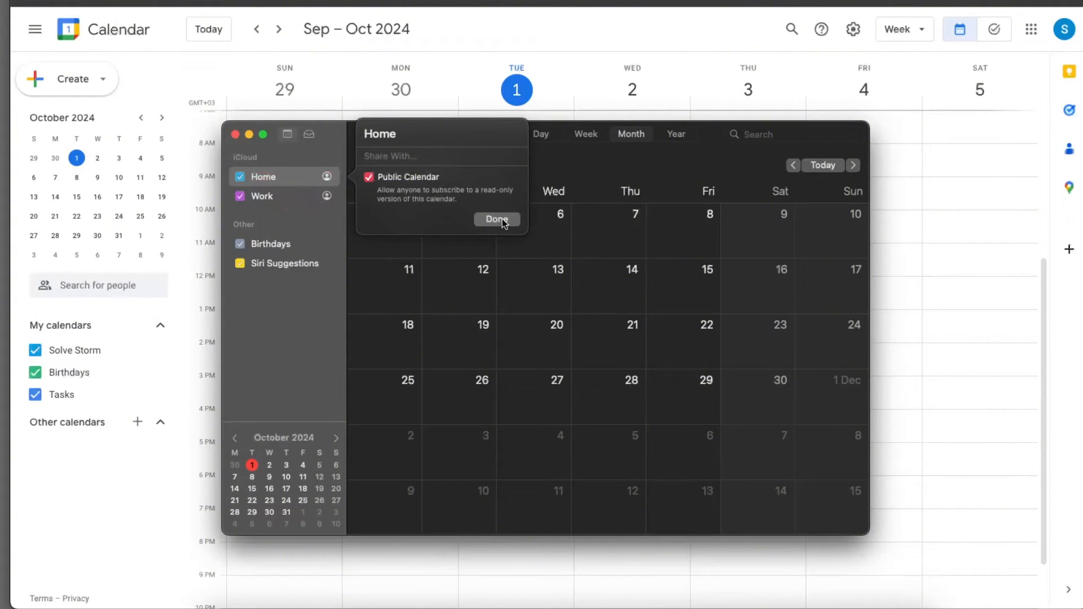
{"action": "left_click", "coordinate": [495, 219]}
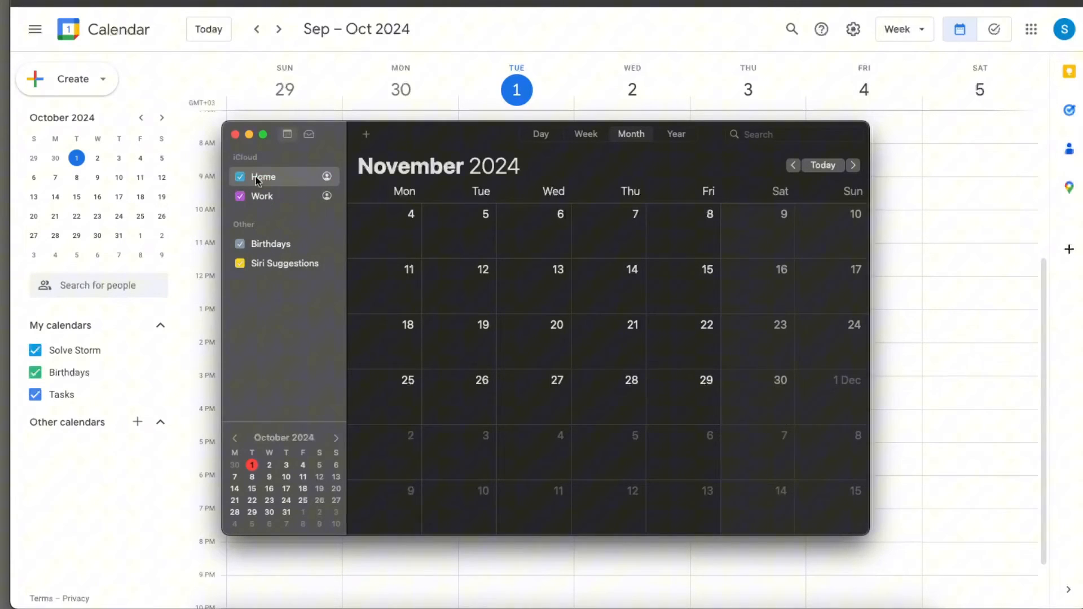
- Copy the public Home calendar's URL to the clipboard
{"action": "right_click", "coordinate": [262, 176]}
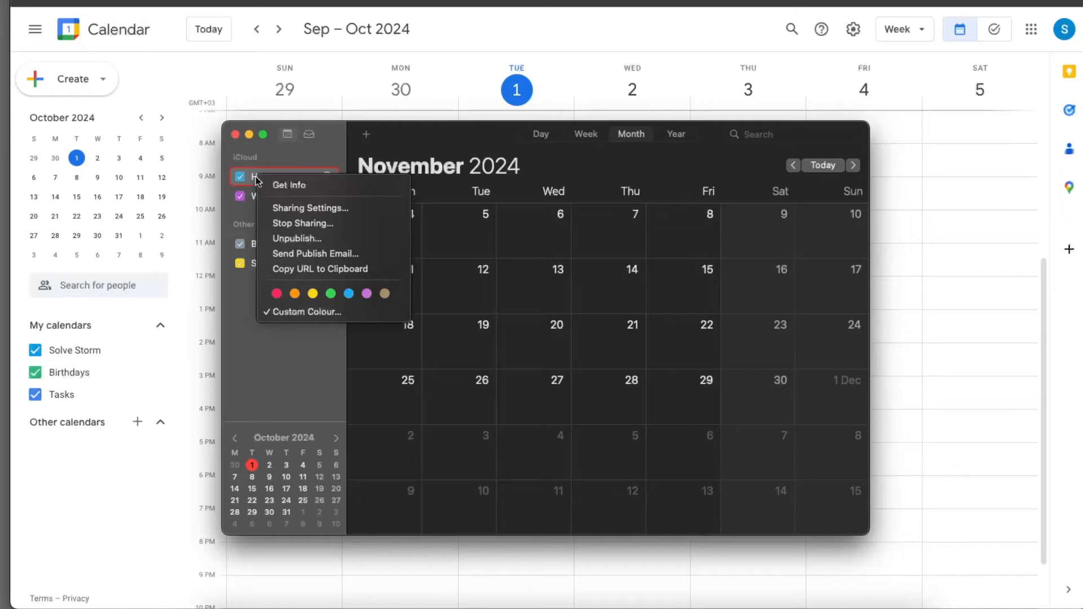
{"action": "mouse_move", "coordinate": [319, 269]}
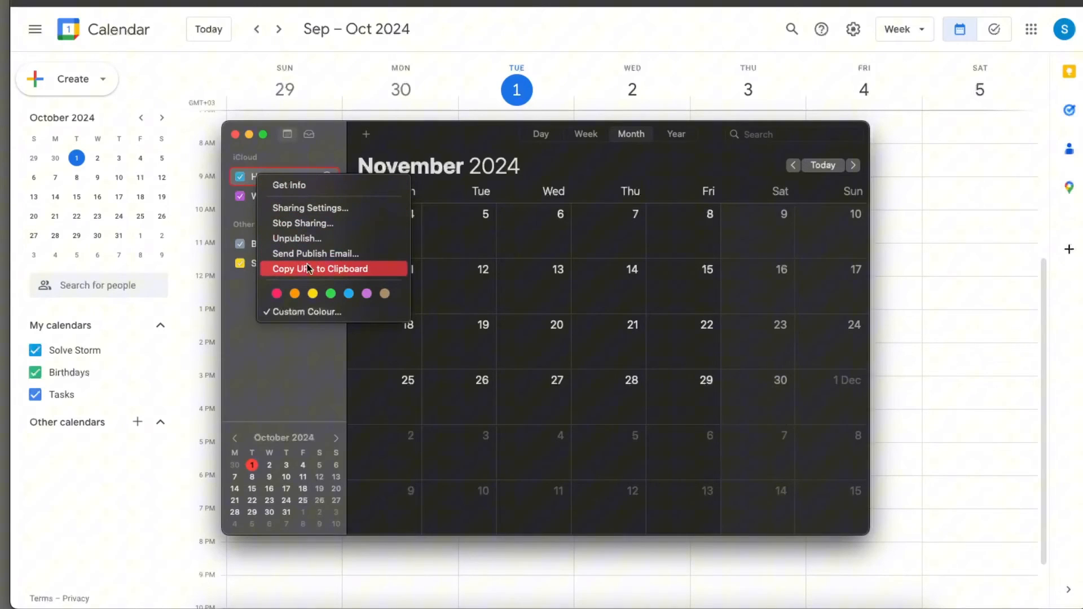
{"action": "mouse_move", "coordinate": [319, 271]}
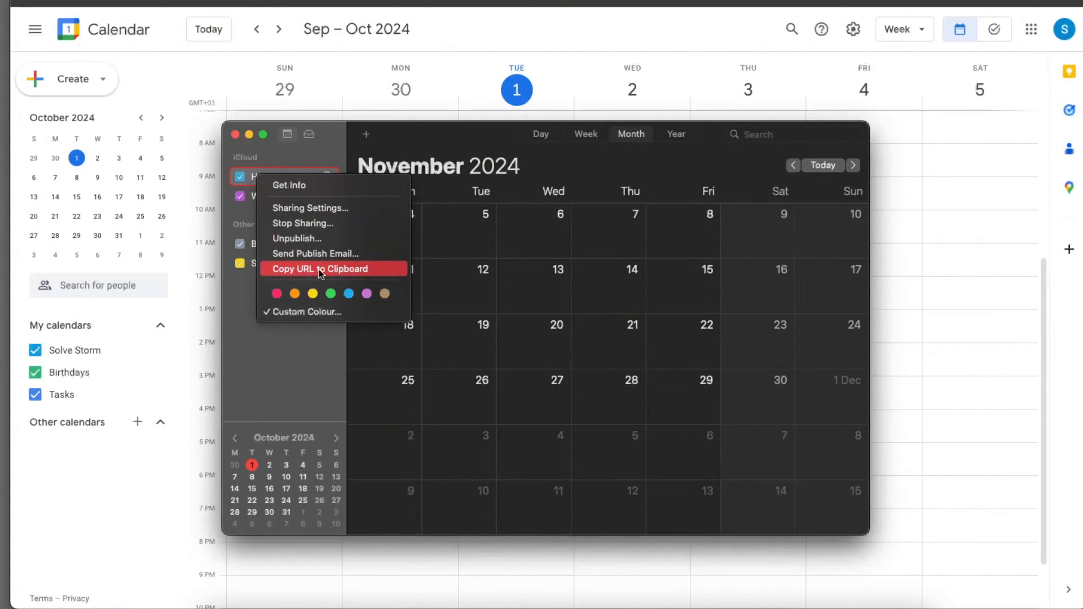
{"action": "left_click", "coordinate": [320, 268]}
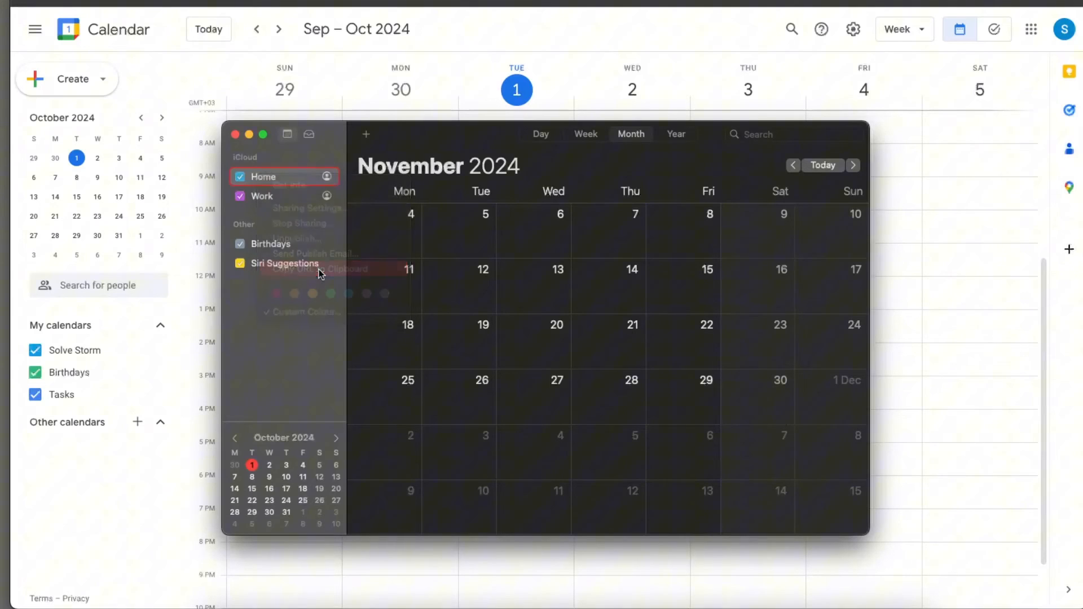
- In Google Calendar, start adding an Other calendar From URL
{"action": "left_click", "coordinate": [235, 134]}
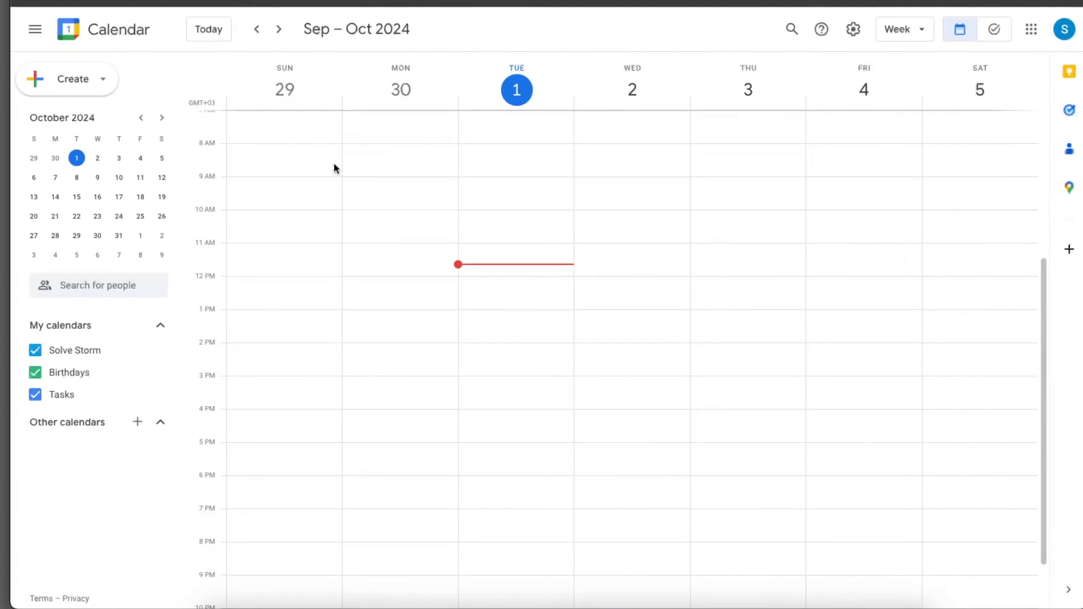
{"action": "mouse_move", "coordinate": [385, 292]}
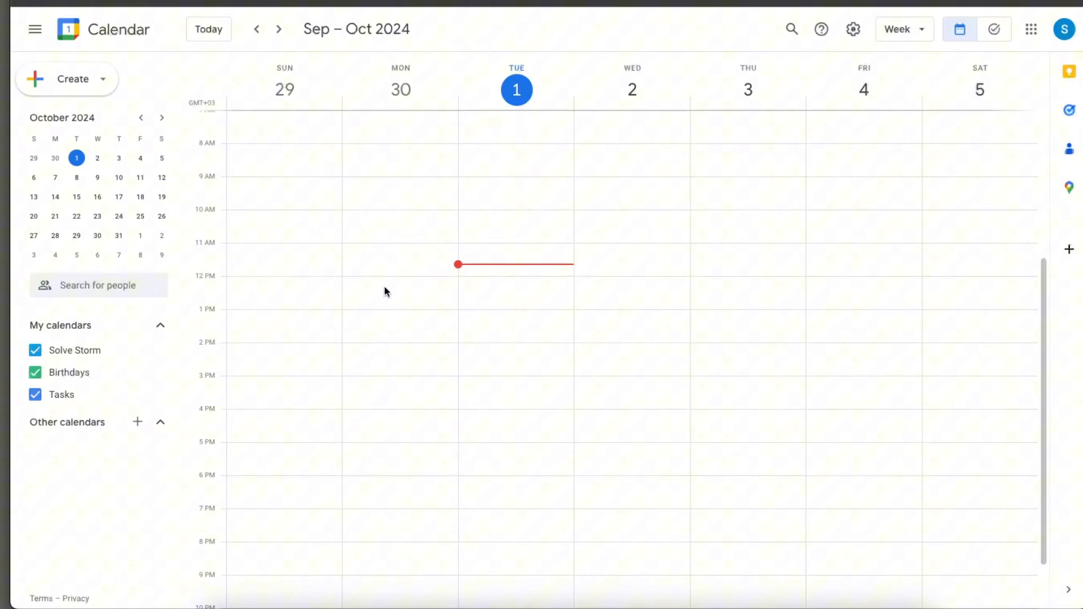
{"action": "mouse_move", "coordinate": [93, 425]}
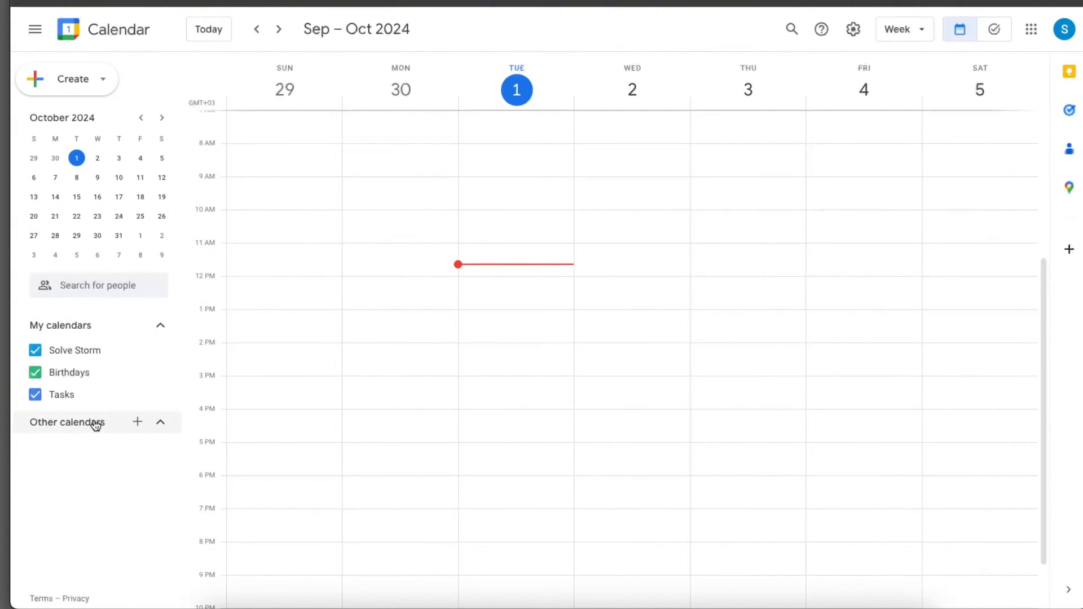
{"action": "left_click", "coordinate": [136, 422]}
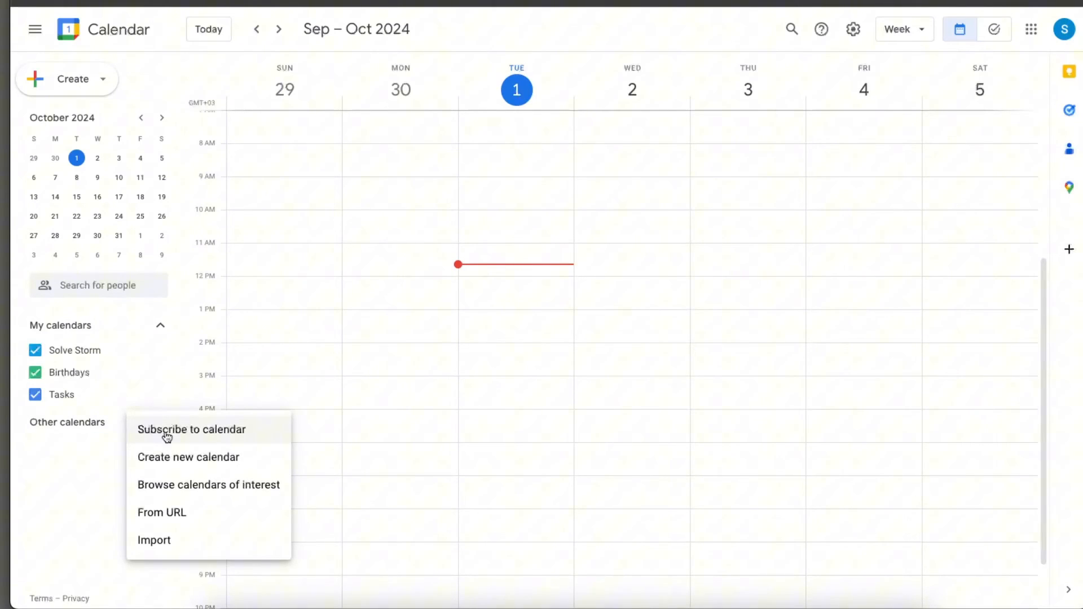
{"action": "mouse_move", "coordinate": [178, 516]}
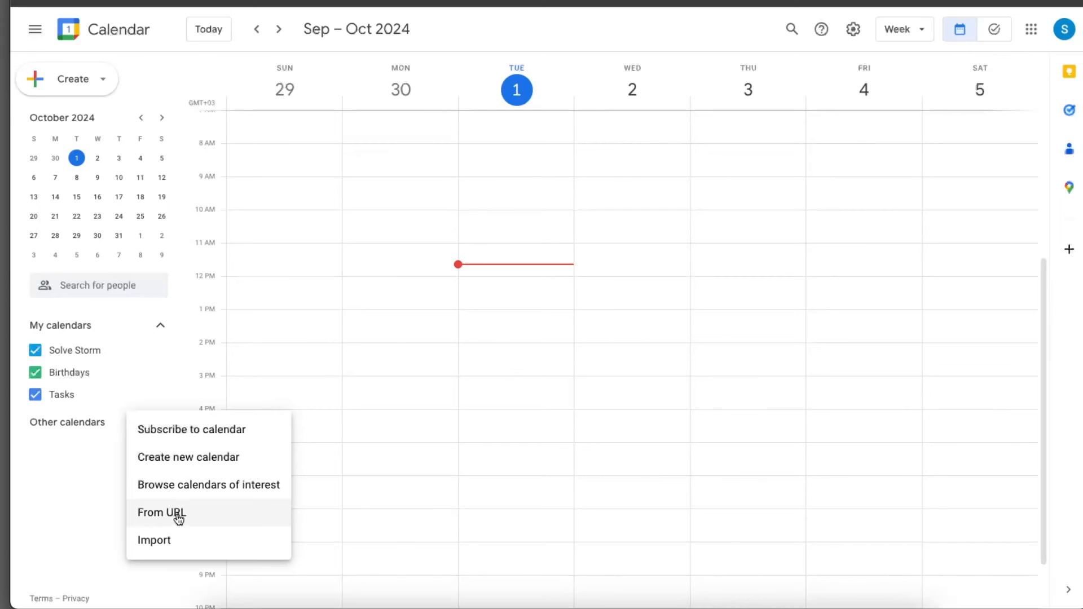
{"action": "left_click", "coordinate": [160, 513]}
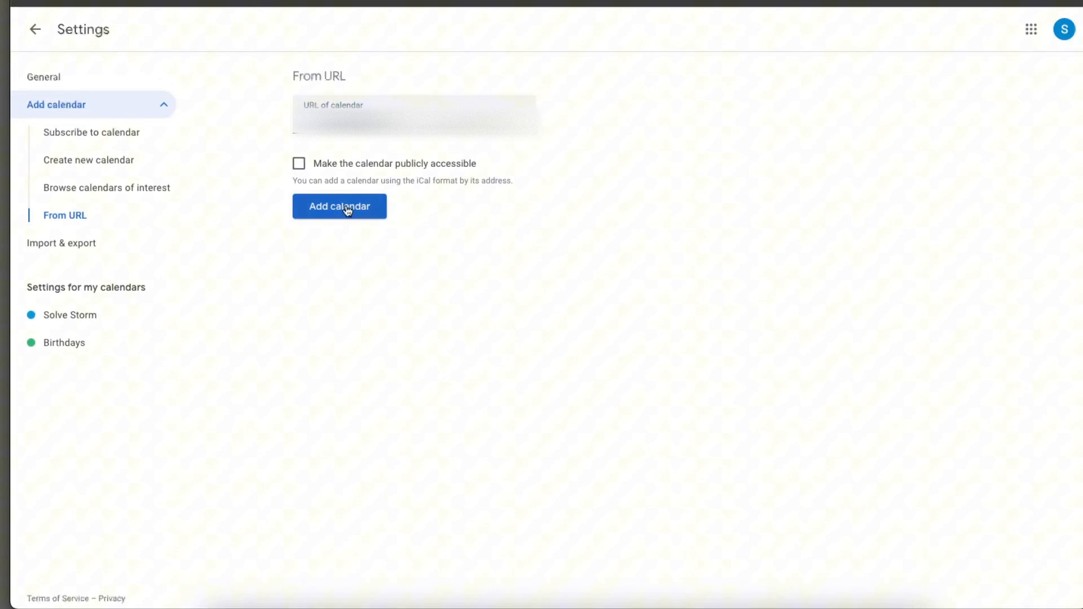
- Add the pasted iCloud Home webcal link as a calendar and return to the calendar view
{"action": "left_click", "coordinate": [339, 206]}
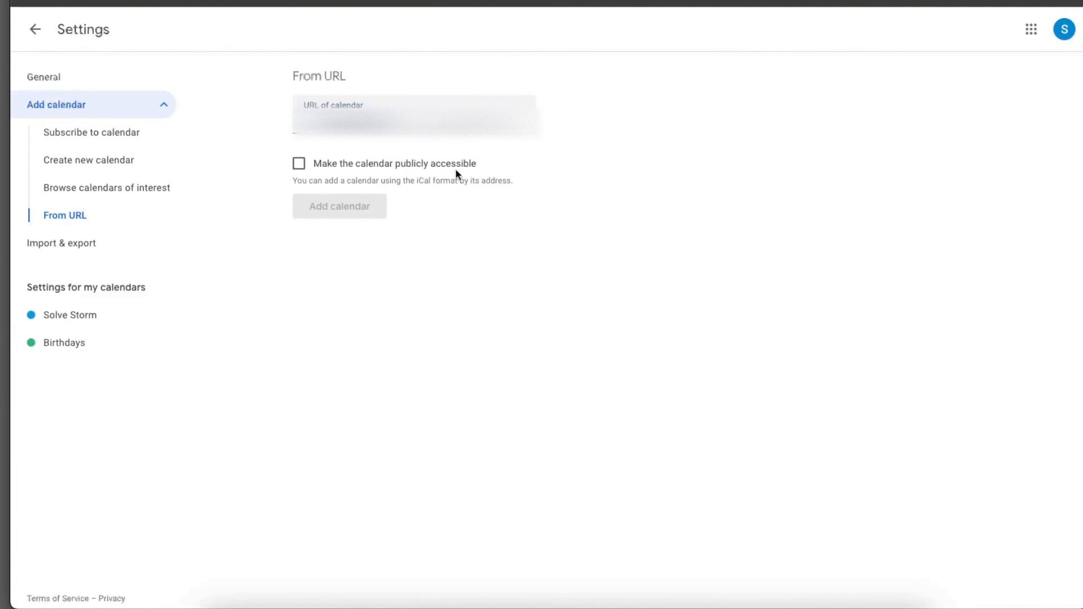
{"action": "mouse_move", "coordinate": [518, 193]}
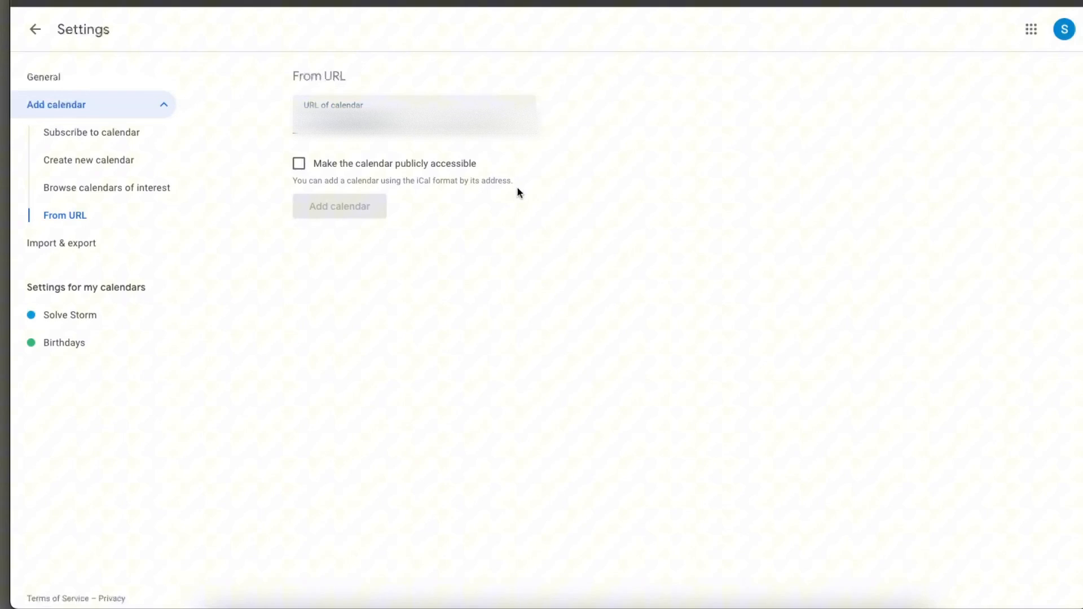
{"action": "left_click", "coordinate": [34, 29]}
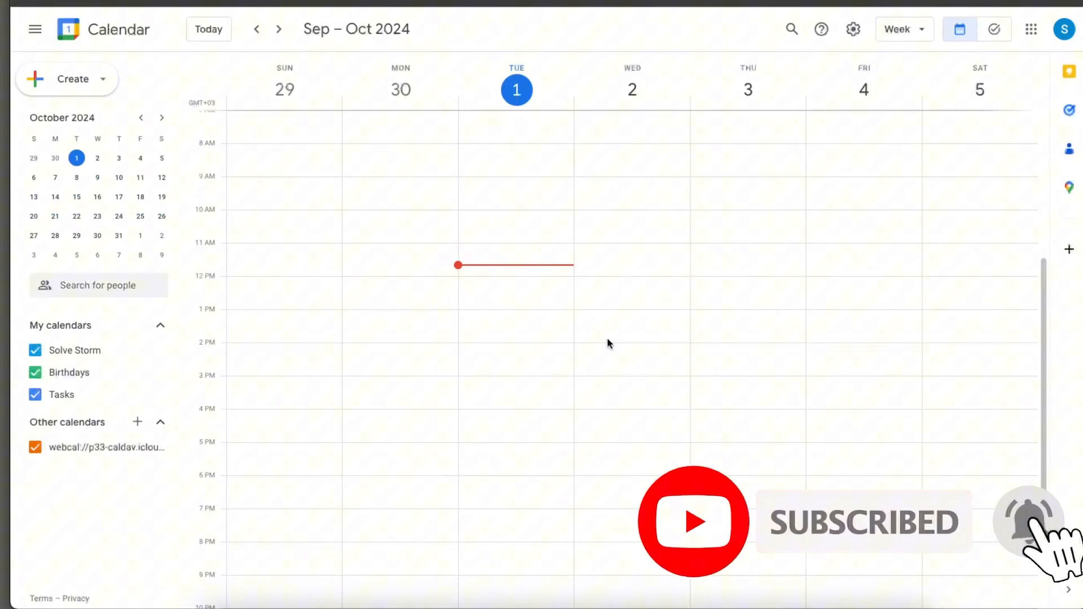
{"action": "mouse_move", "coordinate": [757, 214]}
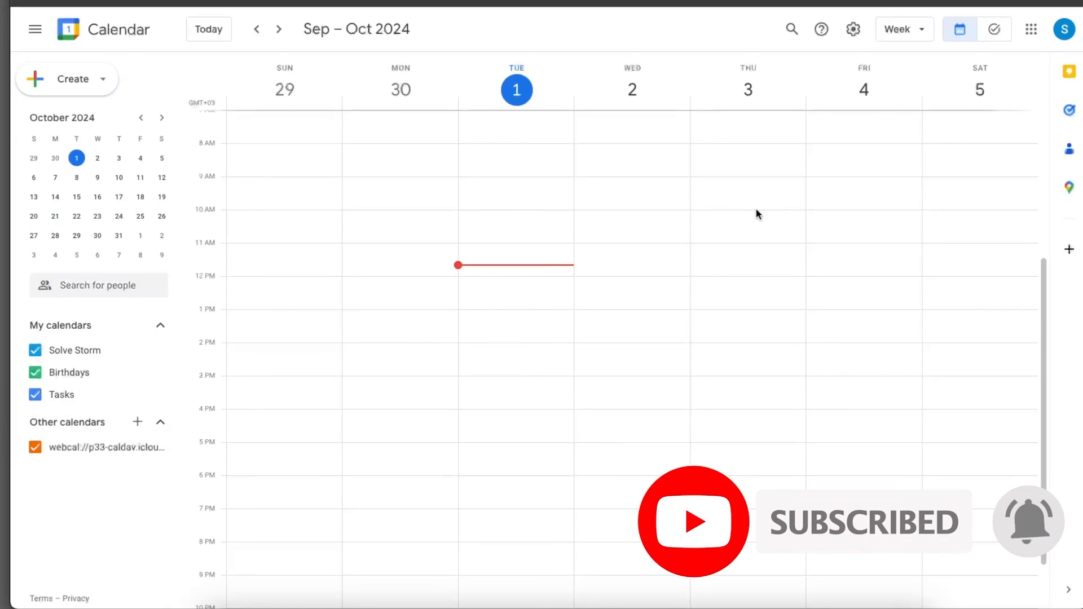